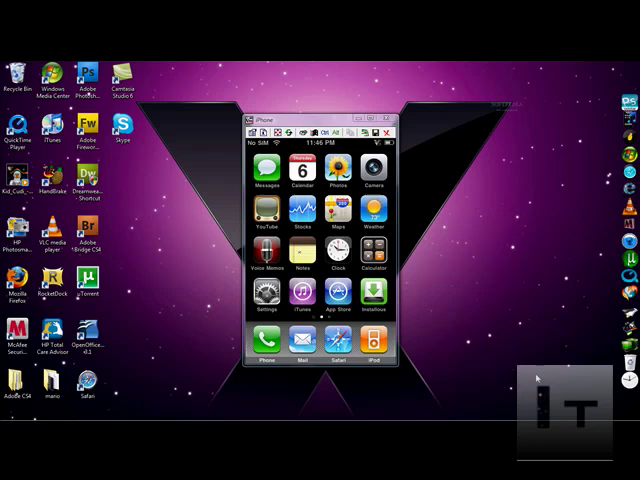
# - Load Google Videos in Safari, then open Cydia's Sources list in edit mode
pyautogui.click(336, 345)
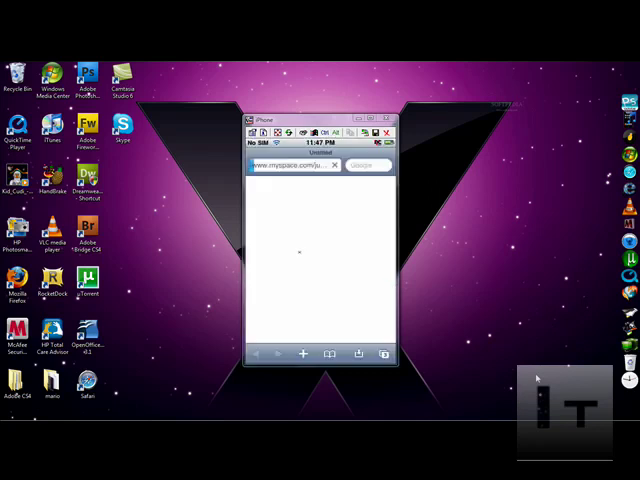
pyautogui.click(366, 165)
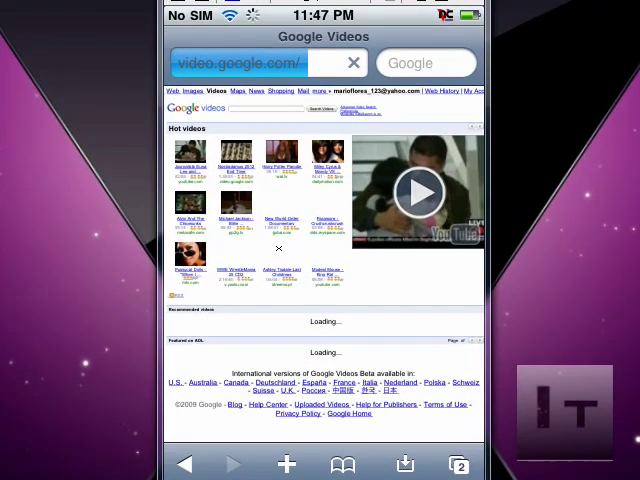
pyautogui.moveTo(470, 256)
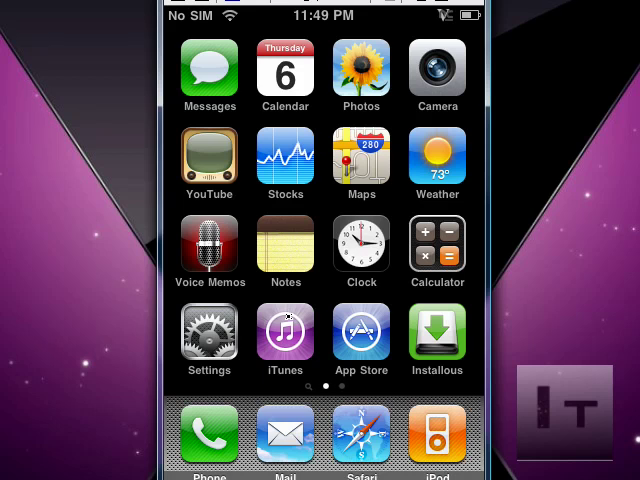
pyautogui.hscroll(-3)
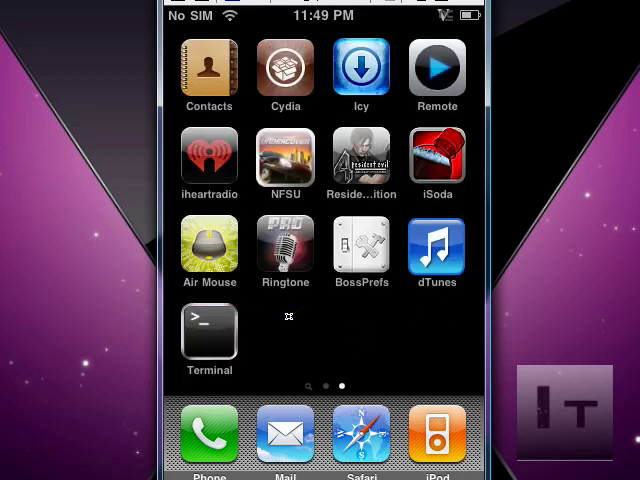
pyautogui.click(209, 331)
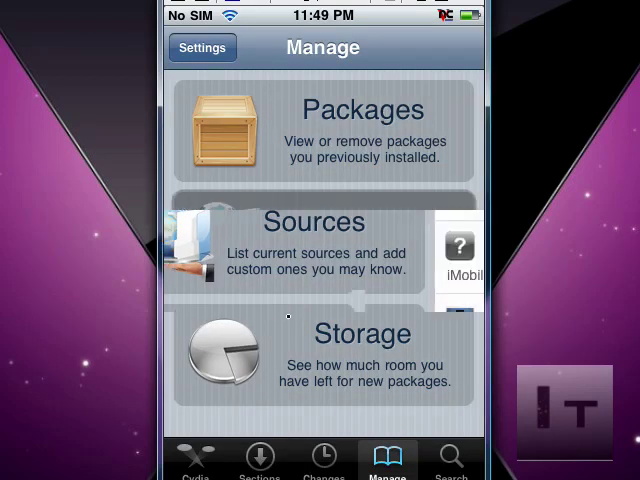
pyautogui.click(314, 248)
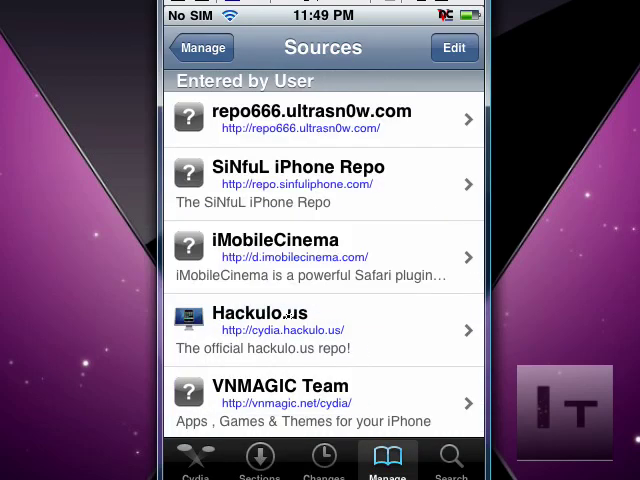
pyautogui.click(453, 47)
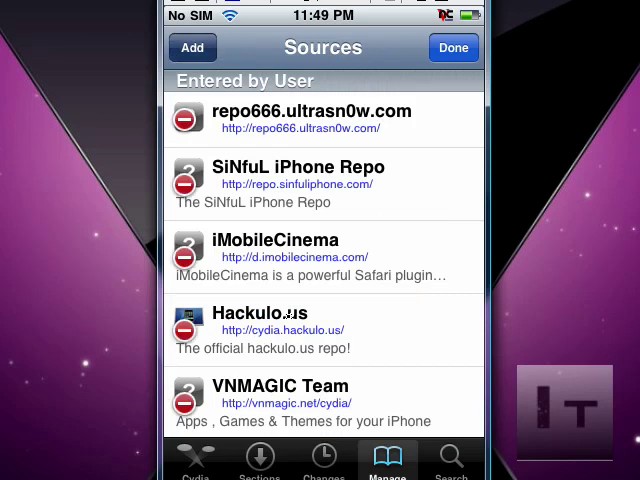
pyautogui.click(192, 48)
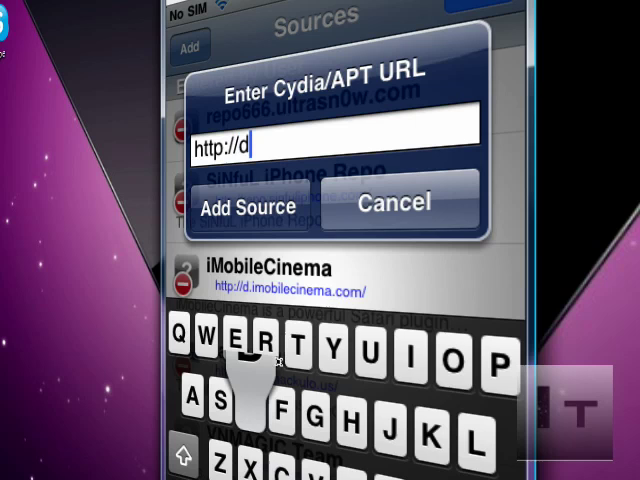
pyautogui.write('m')
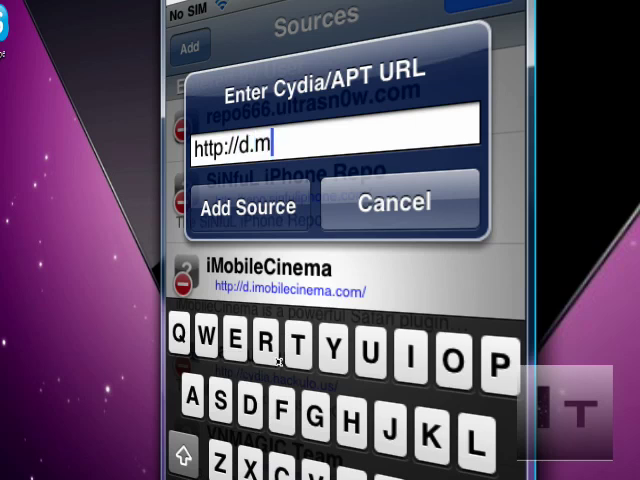
pyautogui.write('imobil')
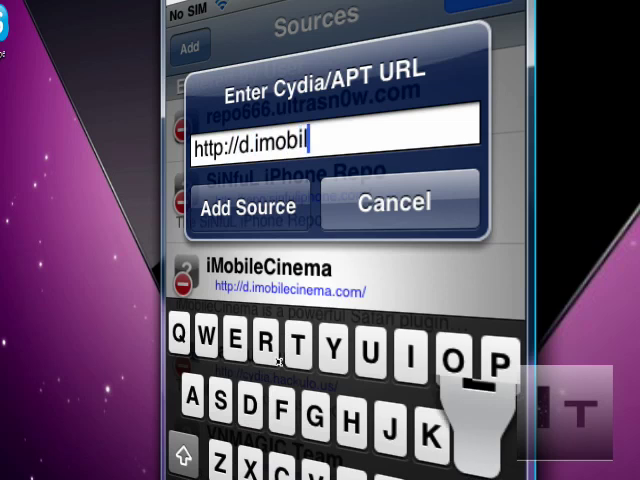
pyautogui.write('e')
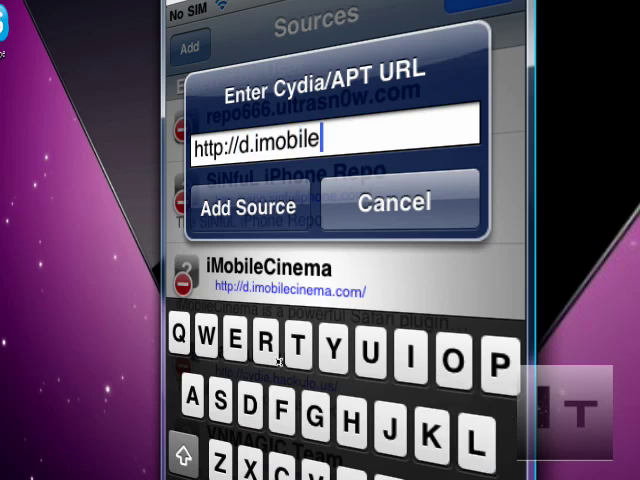
pyautogui.write('ci')
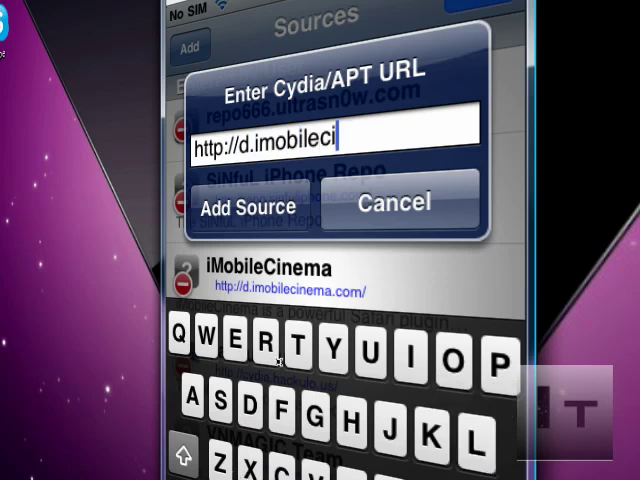
pyautogui.write('nema')
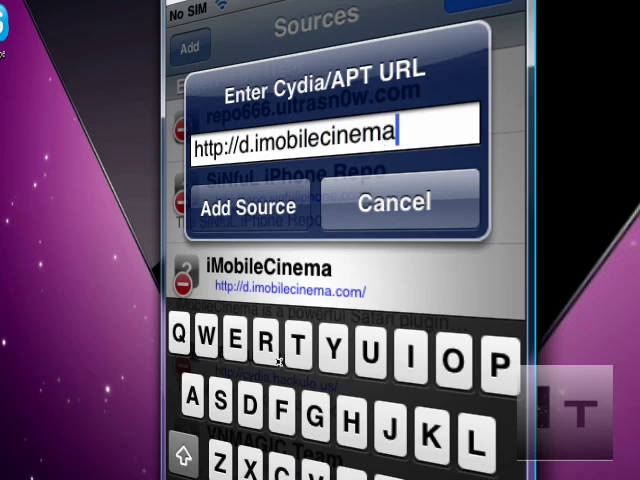
pyautogui.write('.com')
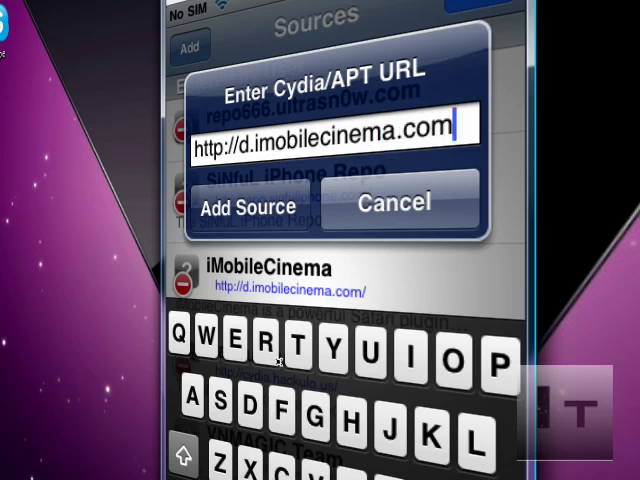
pyautogui.click(245, 206)
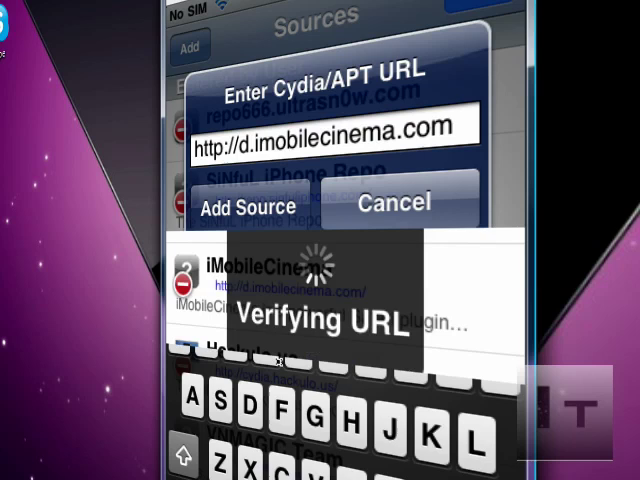
pyautogui.click(243, 206)
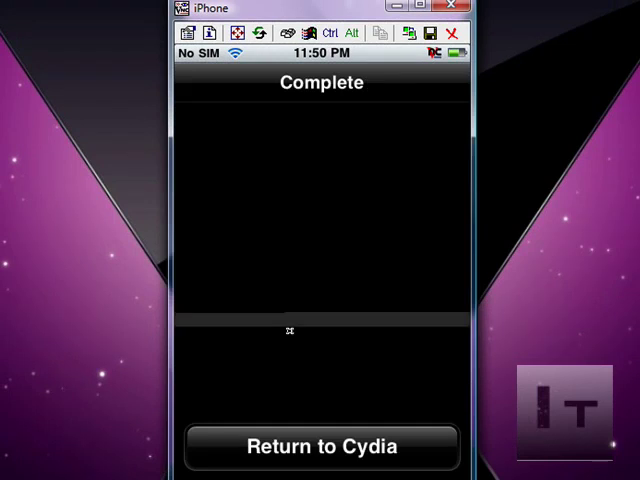
# - Return to Cydia, finish editing Sources with iMobileCinema listed, and go home
pyautogui.click(321, 447)
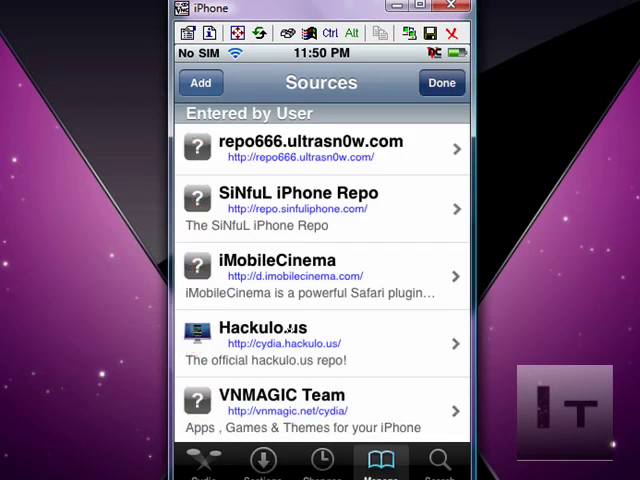
pyautogui.click(441, 82)
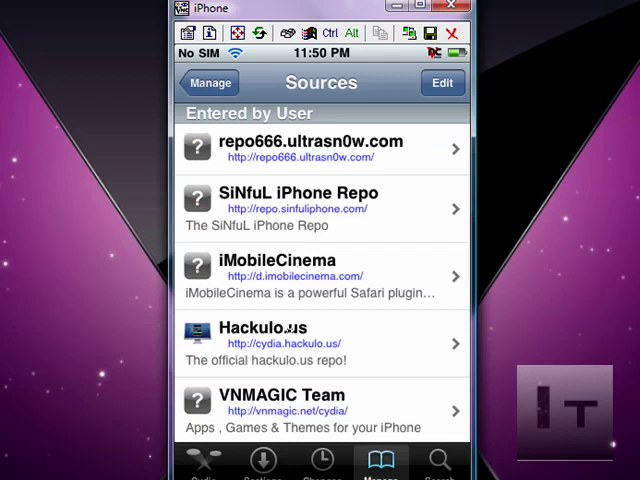
pyautogui.click(320, 267)
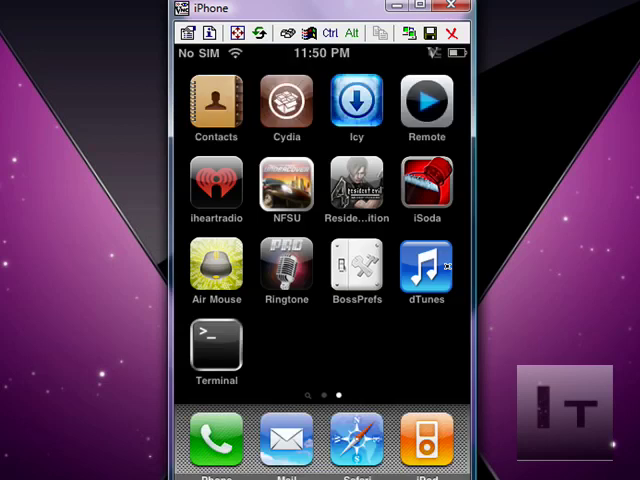
# - Launch BossPrefs and switch the iMobileCinema toggle to ON
pyautogui.click(357, 268)
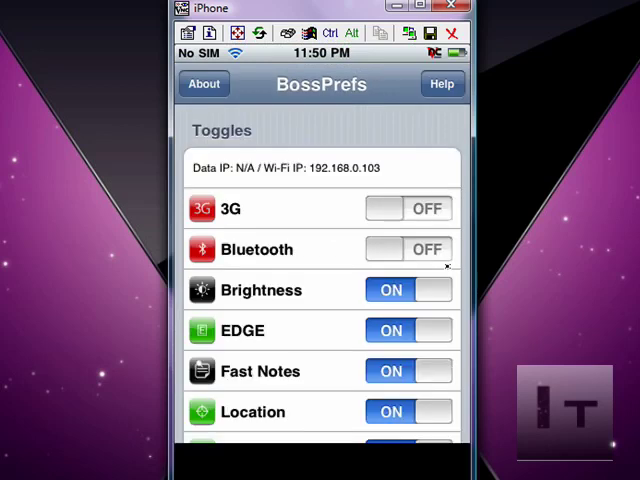
pyautogui.scroll(-3)
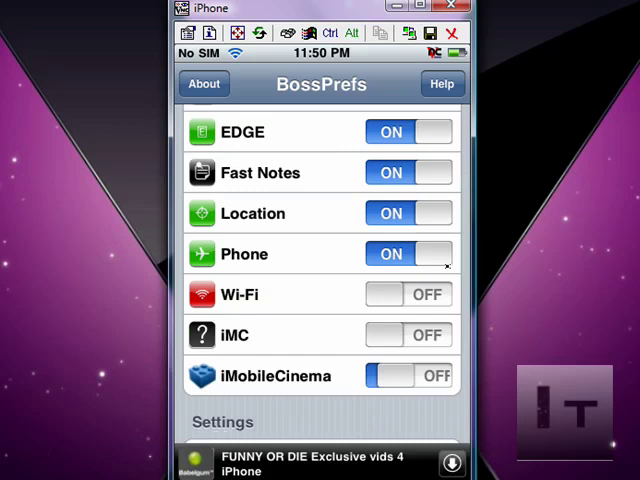
pyautogui.click(408, 375)
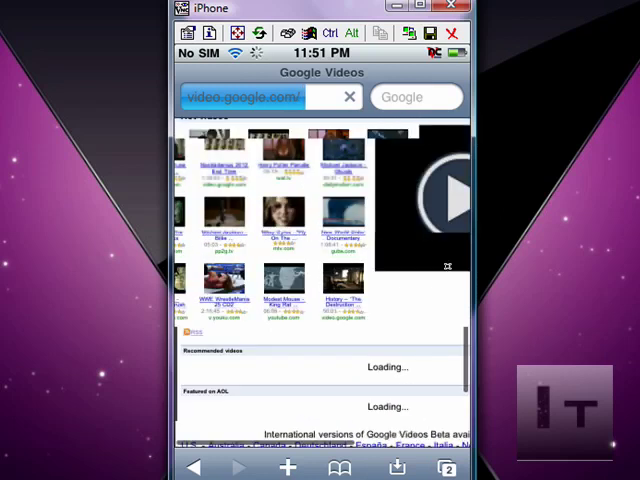
# - Scroll through the Google Videos page to locate the MTV Thriller video
pyautogui.scroll(-3)
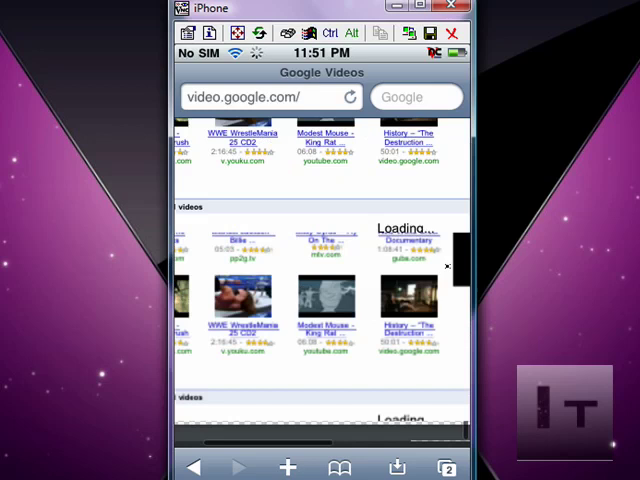
pyautogui.scroll(3)
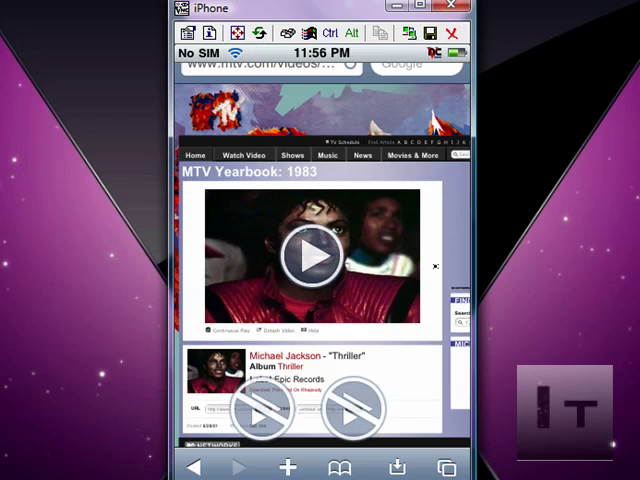
# - Start Michael Jackson's Thriller on the MTV page playing fullscreen
pyautogui.click(318, 256)
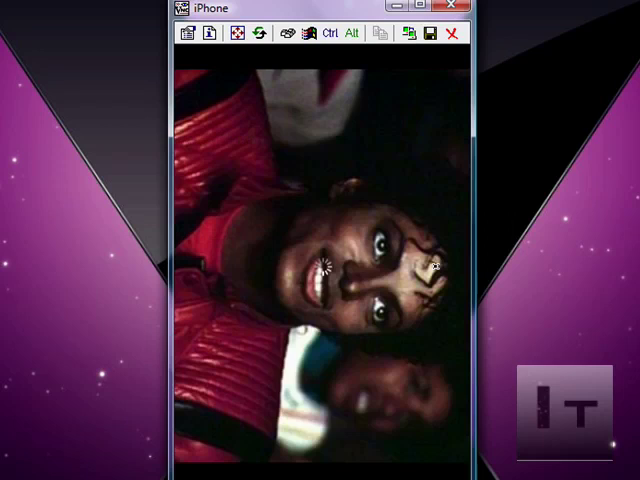